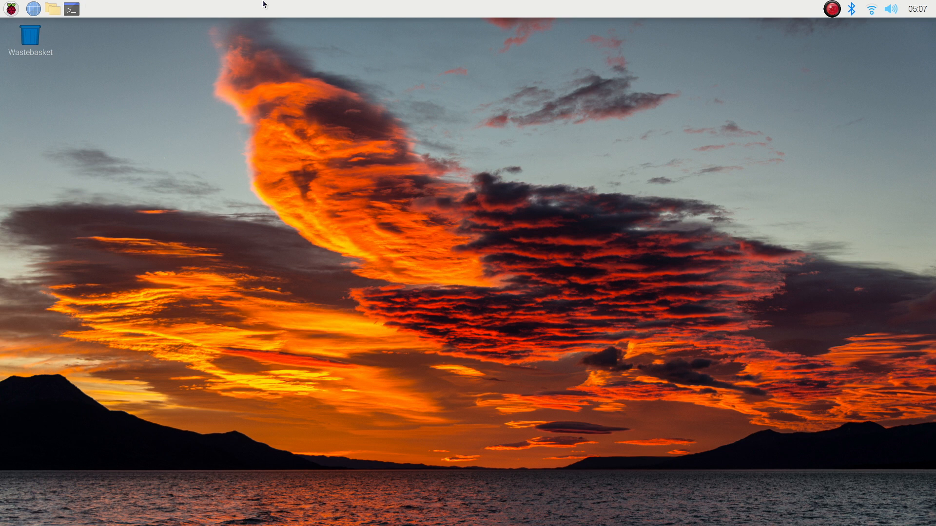
mouse_move(33, 8)
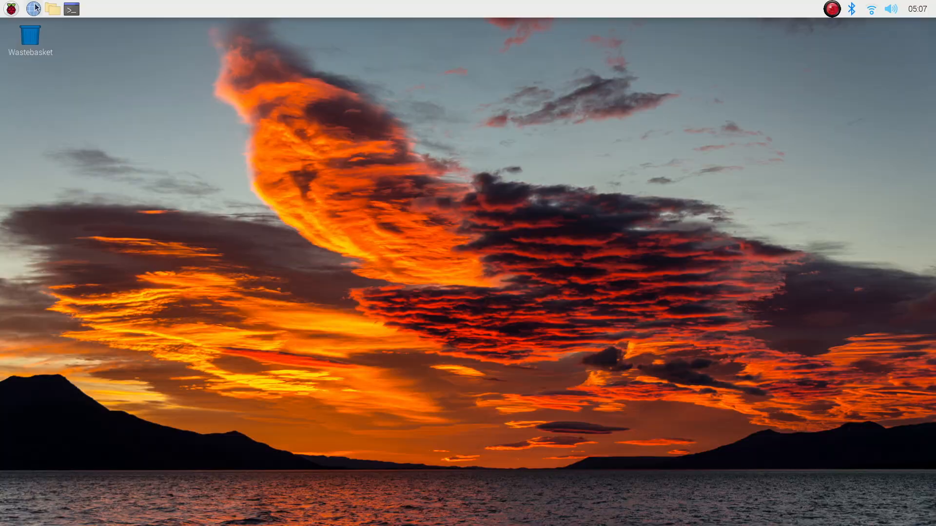
- Open LXTerminal from the taskbar to view the Adafruit BBIO pip build output
click(73, 11)
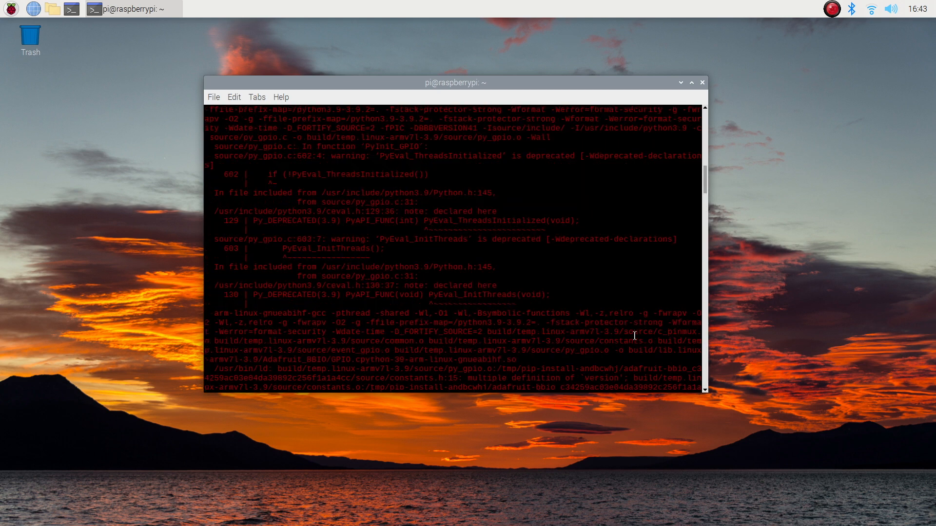
scroll(down, 3)
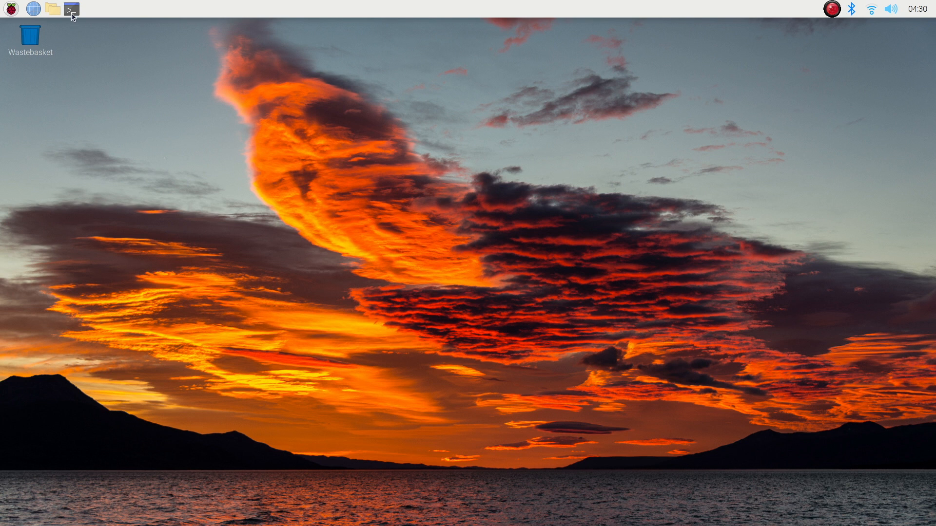
- Run apt-get update and full-upgrade in a new terminal, then reboot the Pi
click(72, 8)
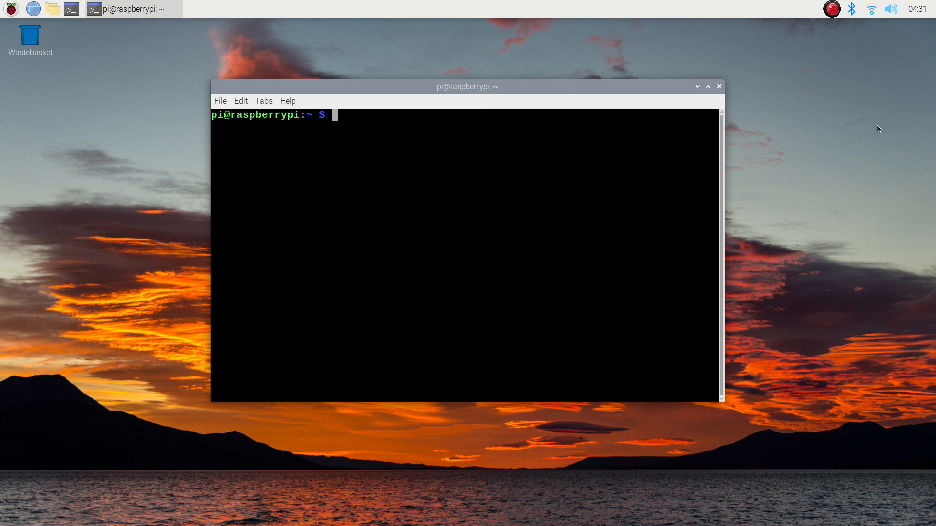
text(sudo apt-get update)
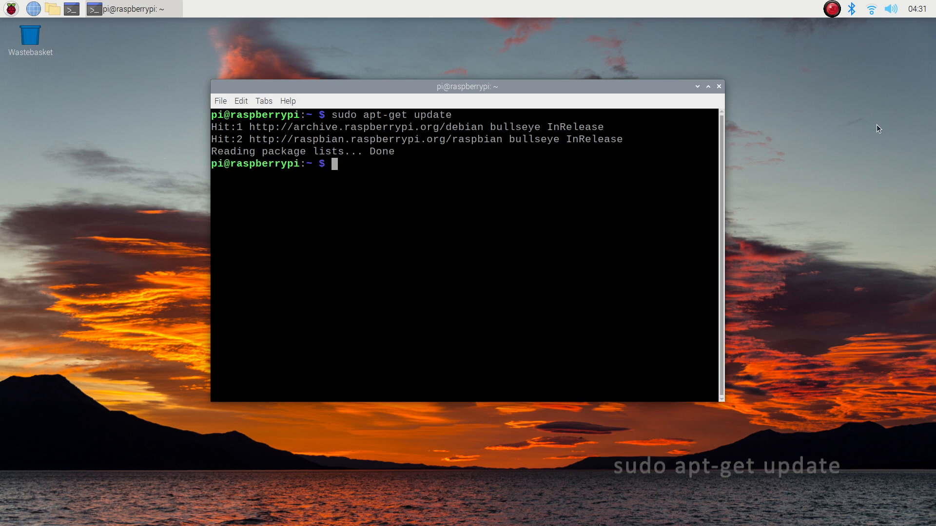
text(sudo apt-get full-)
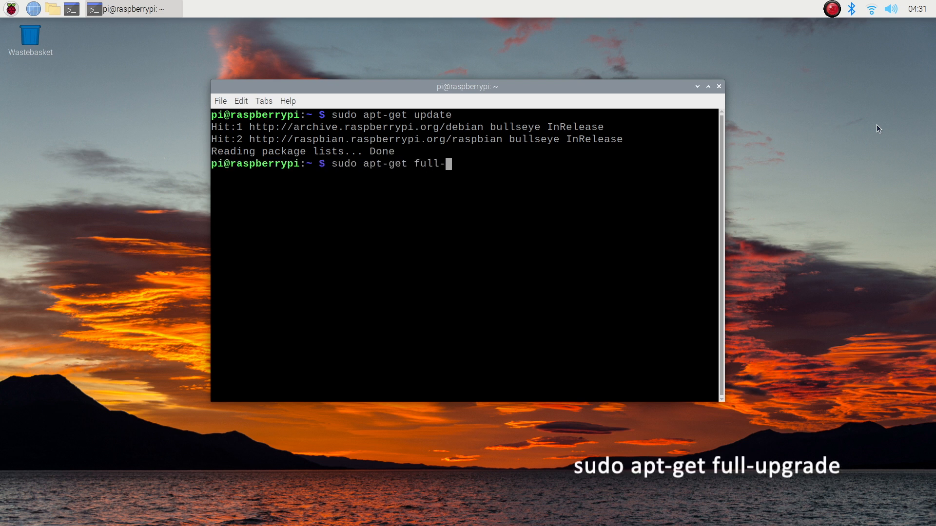
key(Return)
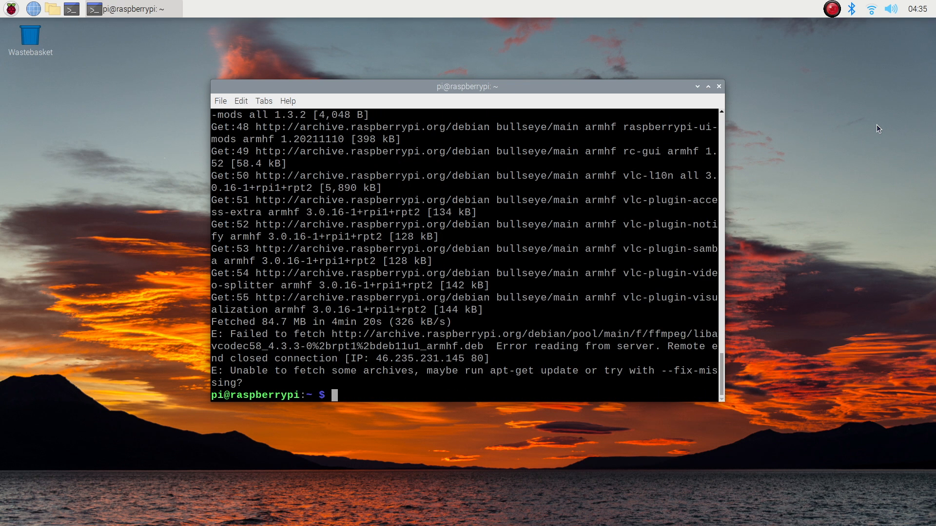
text(sudo rebo)
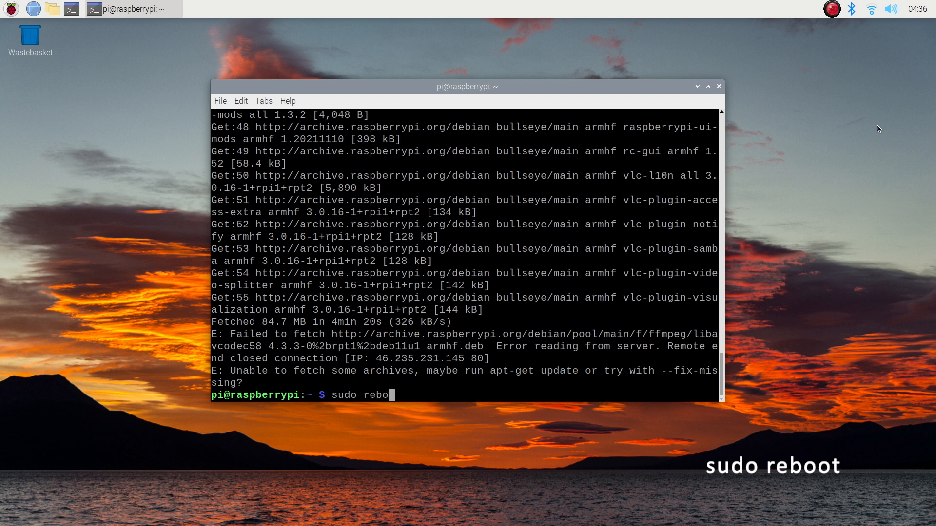
text(ot)
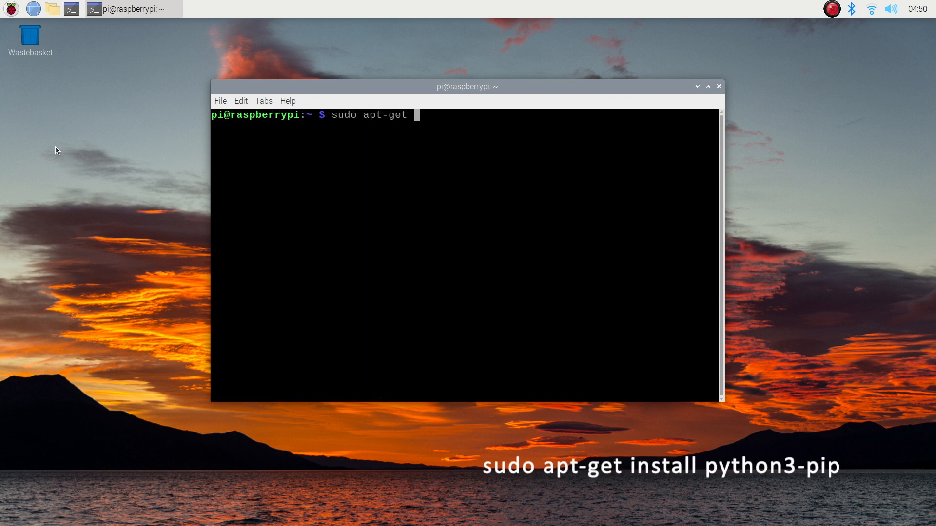
- Install python3-pip and upgrade setuptools with pip3
text(install python3-pip)
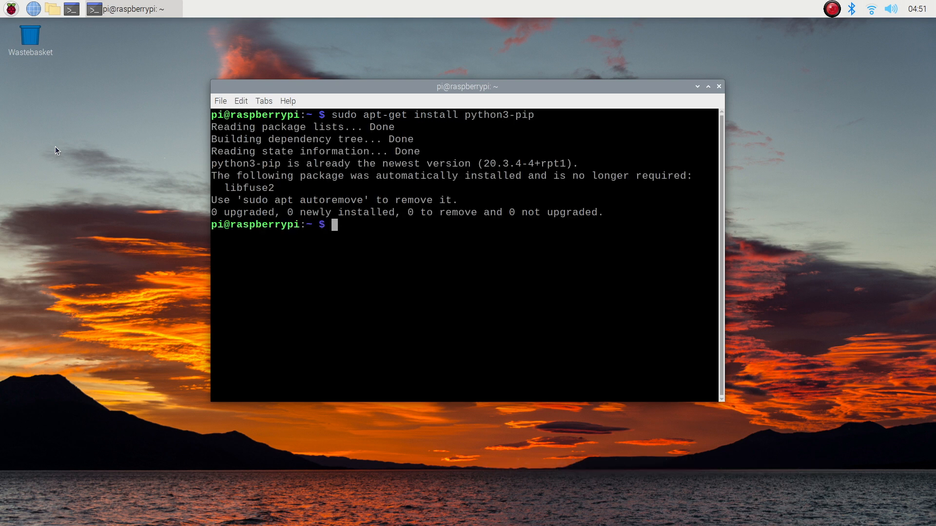
text(sudo pip3 install)
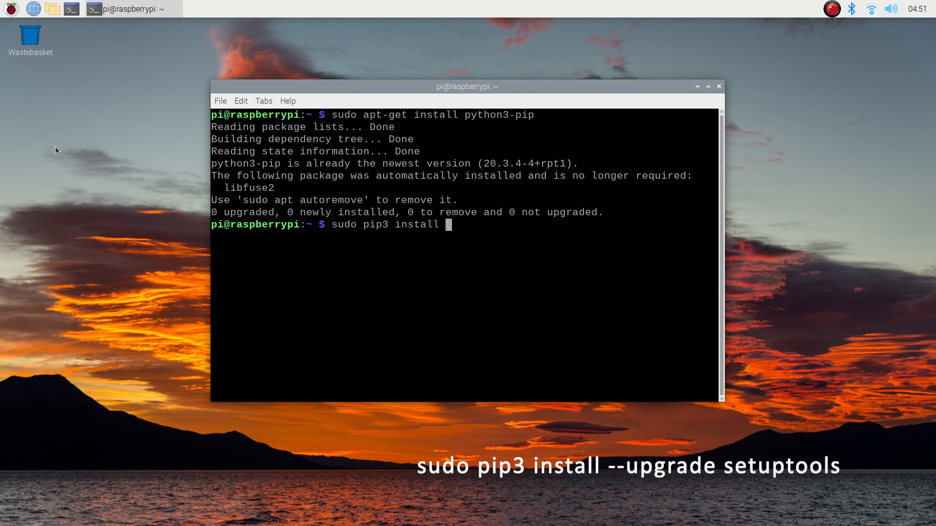
text(--upgrade setuptools)
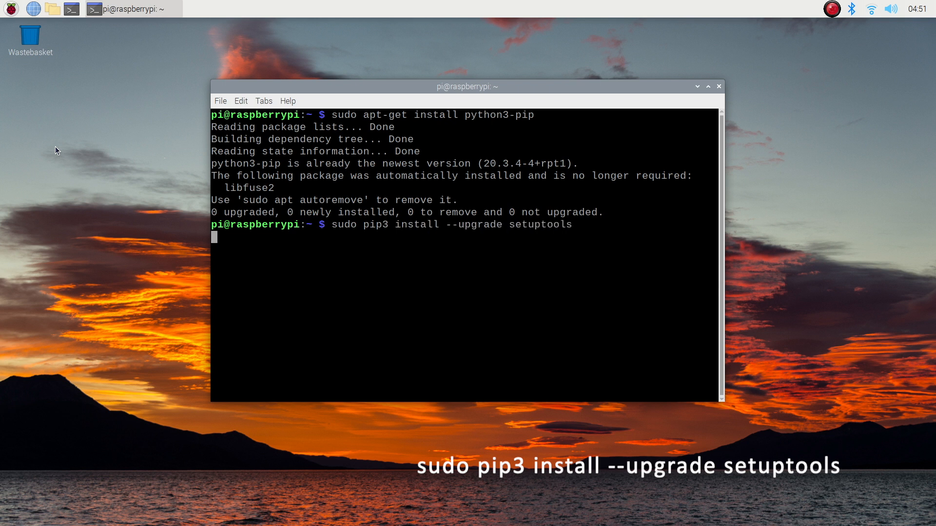
key(Return)
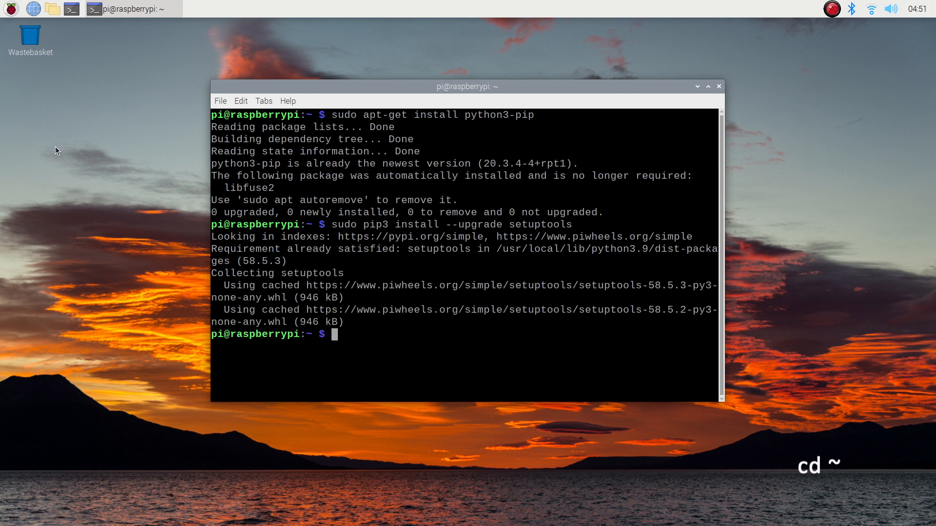
- Install the adafruit-python-shell package with pip3 from the home directory
text(cd ~)
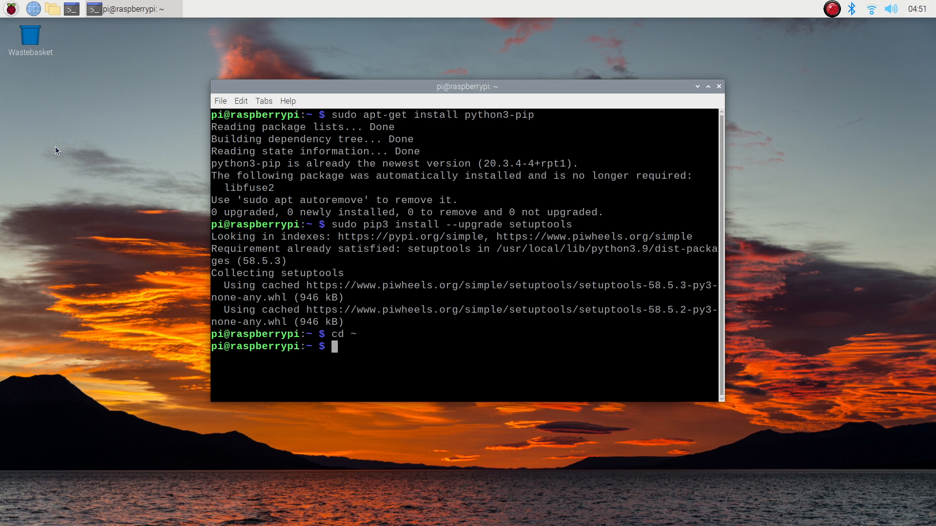
text(sudo pip3 install --upgrade adafruit-python-shell)
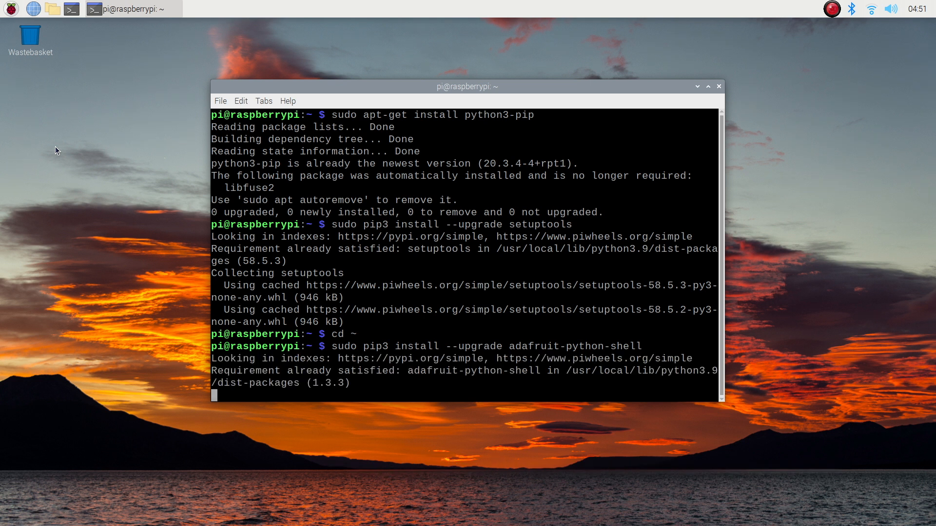
key(Return)
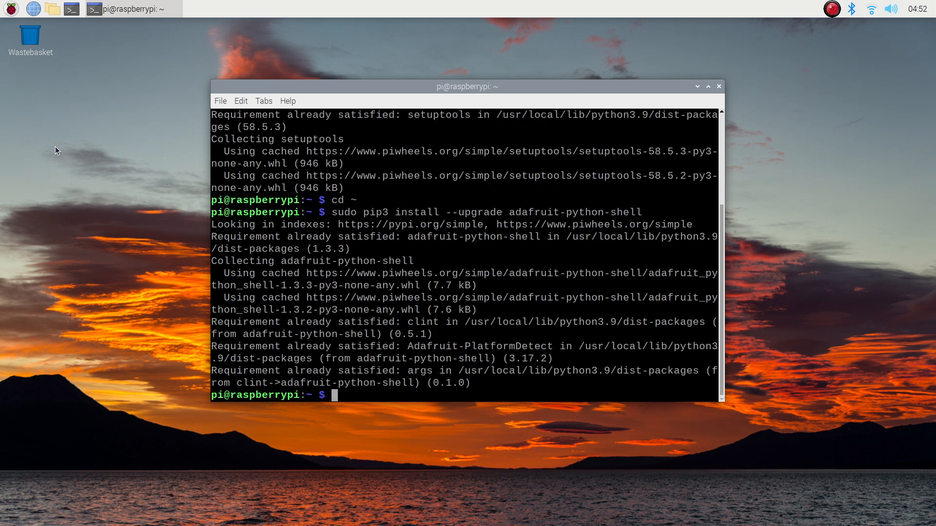
text(wget https://raw.githubusercontent.com/adafruit)
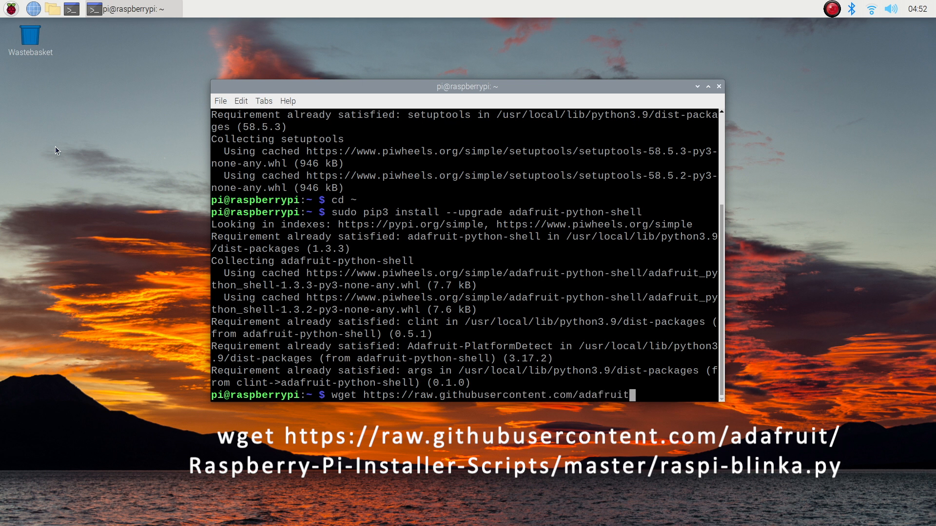
- Download raspi-blinka.py from Adafruit's Raspberry-Pi-Installer-Scripts repository with wget
text(/Raspberry-Pi-Installer-Script)
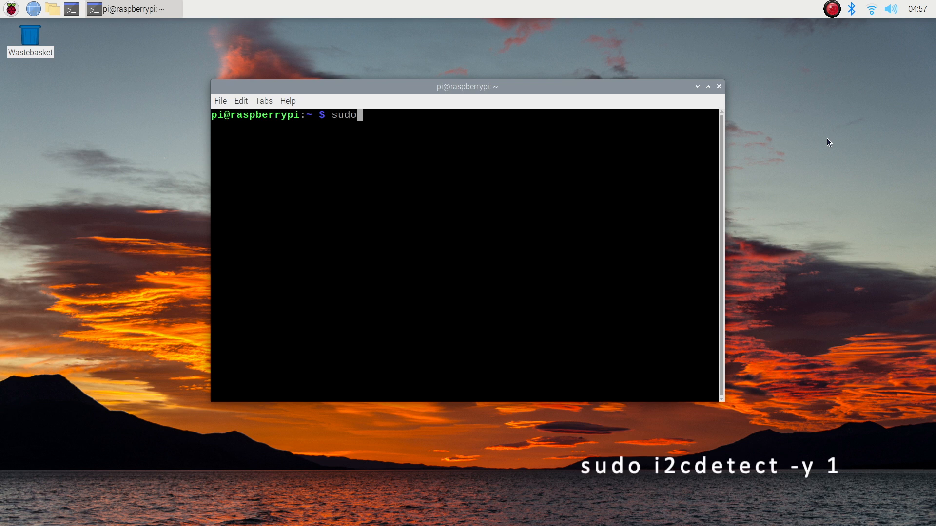
text(i2cdete)
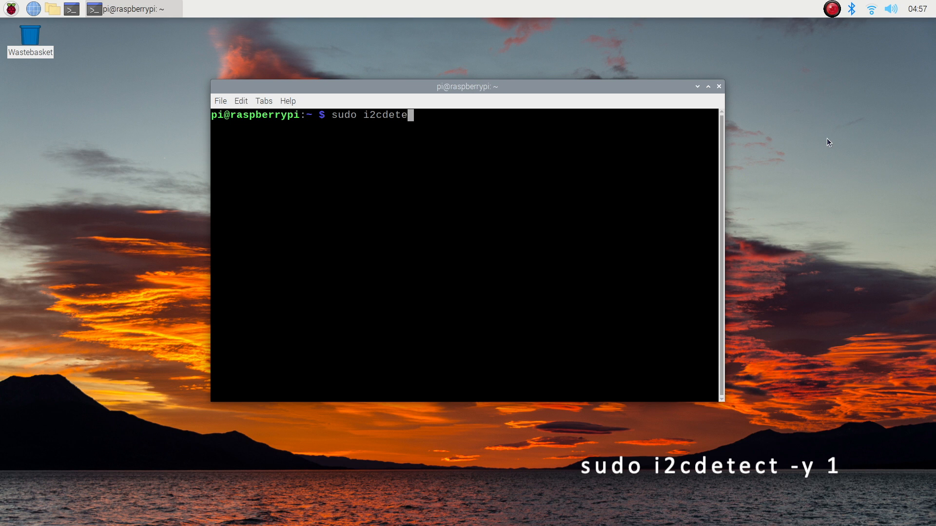
text(ct -y)
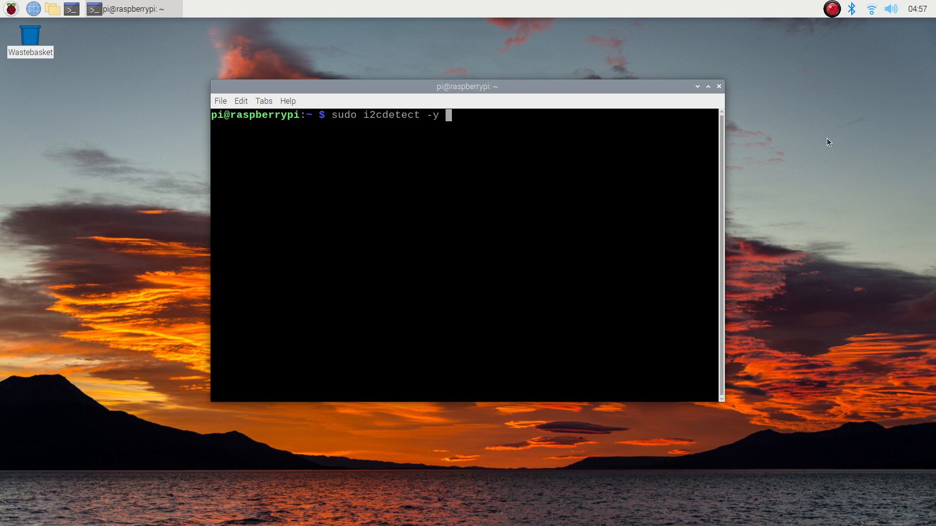
text(1)
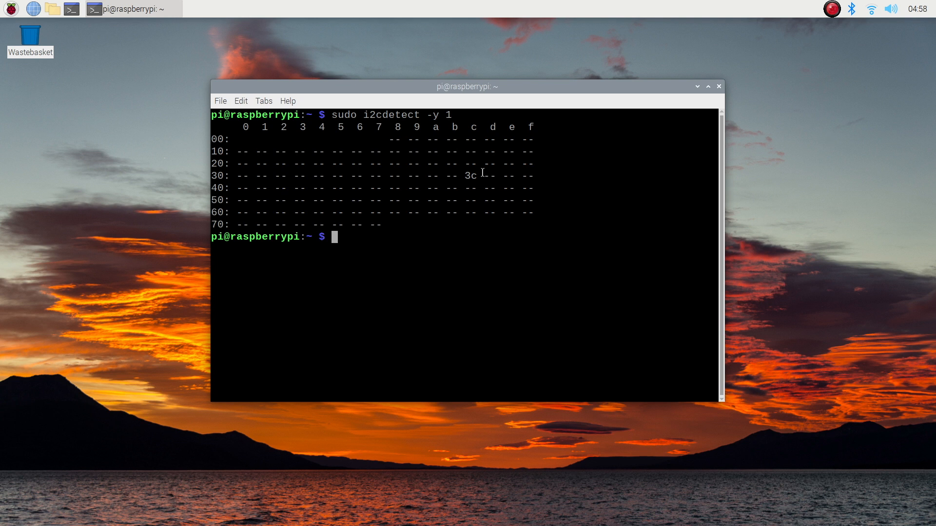
mouse_move(453, 174)
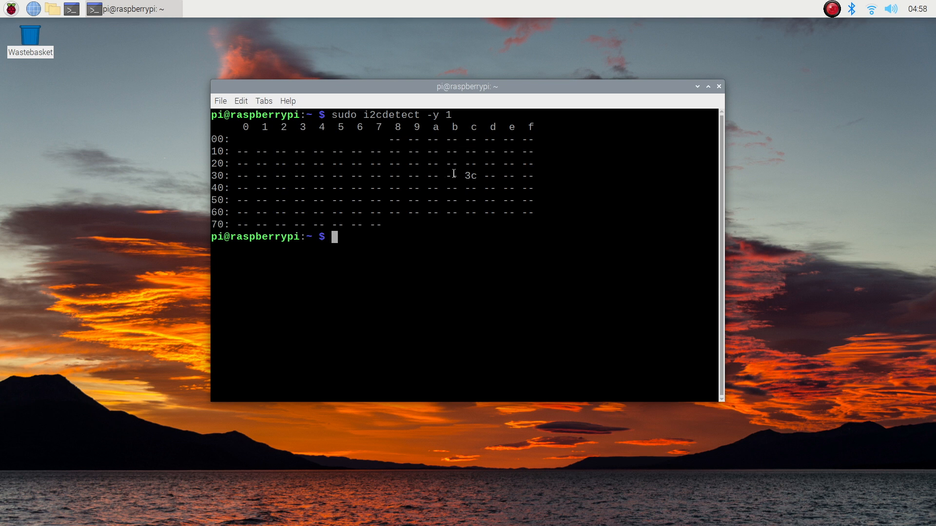
double_click(471, 176)
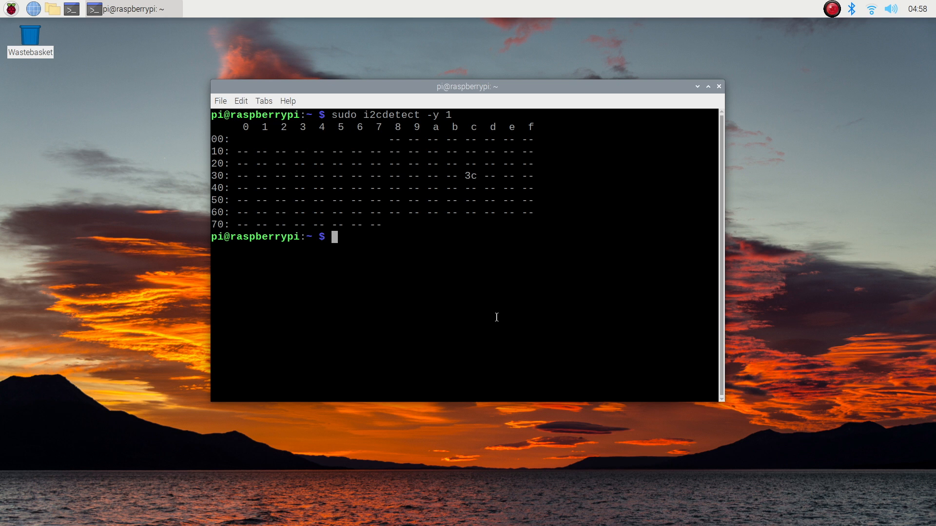
- Install adafruit-circuitpython-ssd1306 with pip3 and python3-pil with apt-get
text(pip3 install ad)
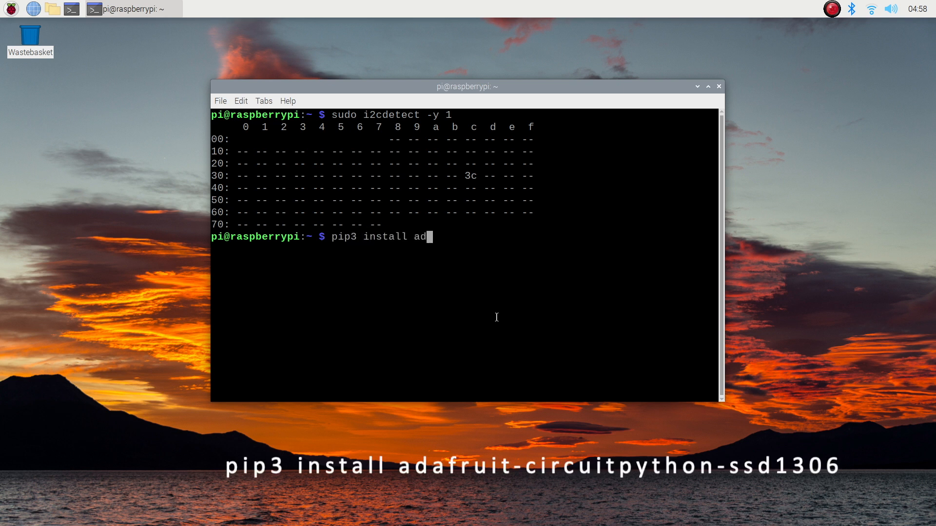
text(afruit-circuitpython-ss)
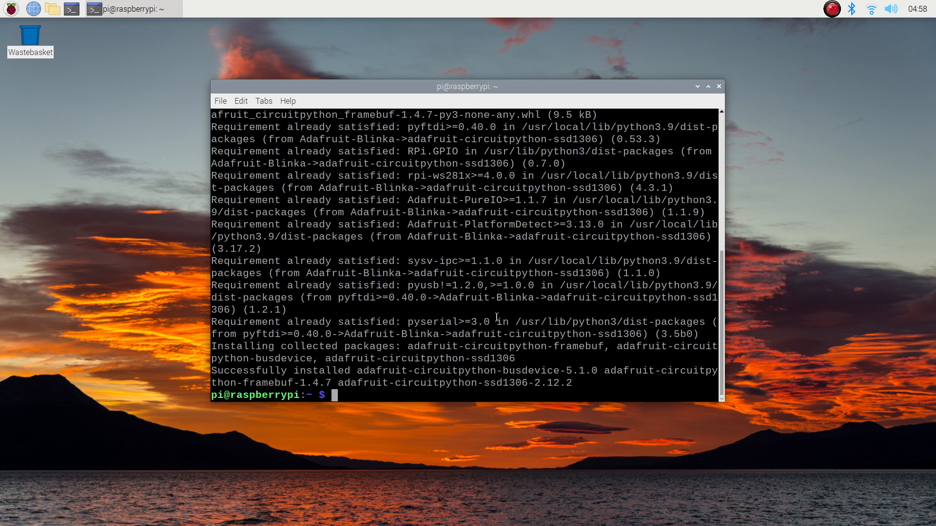
text(sudo apt-get install python3-pil)
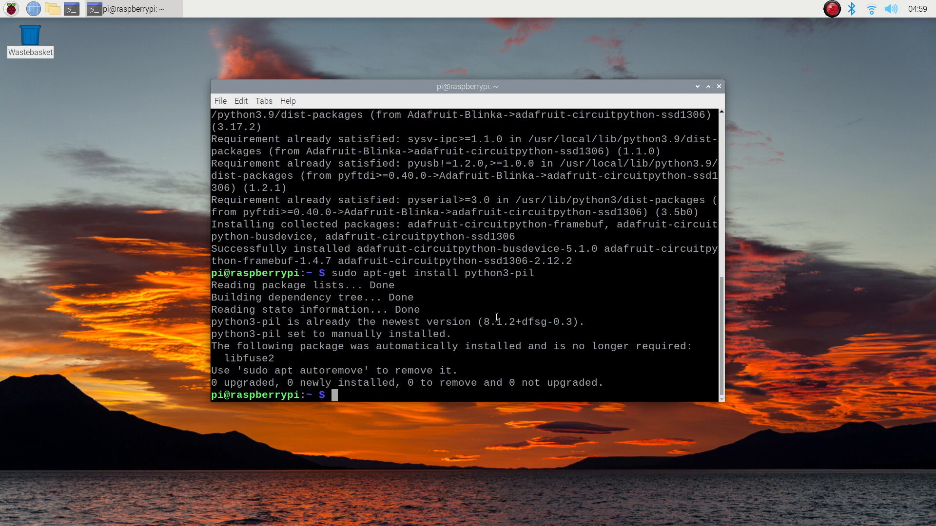
text(git clone https://g)
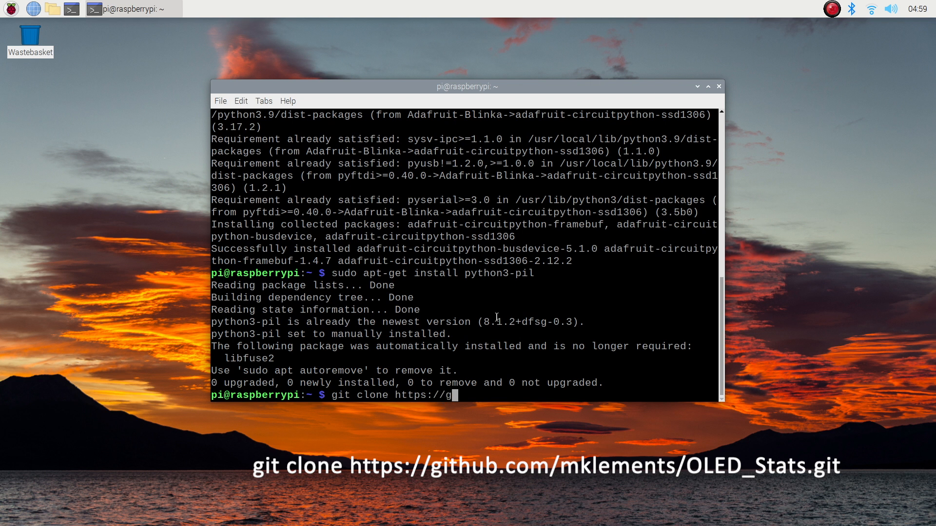
- Clone github.com/mklements/OLED_Stats and change into the OLED_Stats directory
text(ithub.com/mklements/OLED_Stats.git)
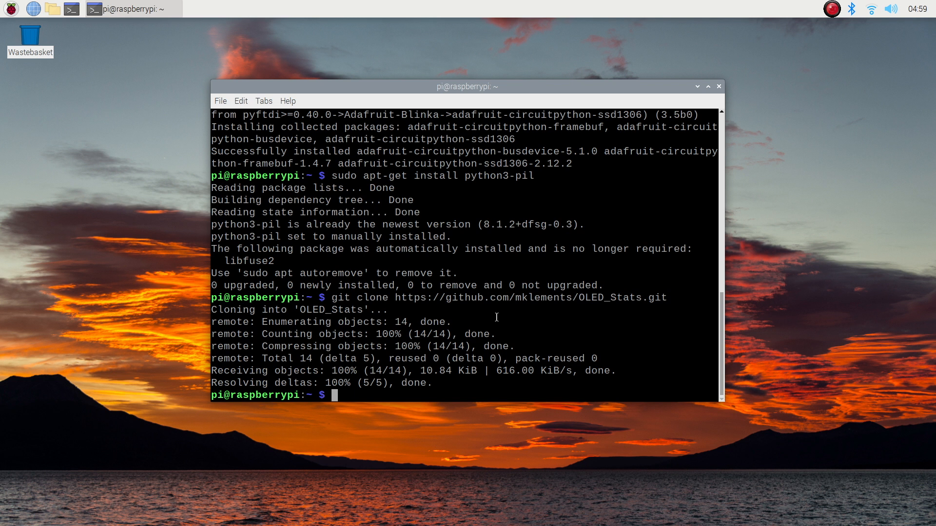
text(cd OLED_Stats)
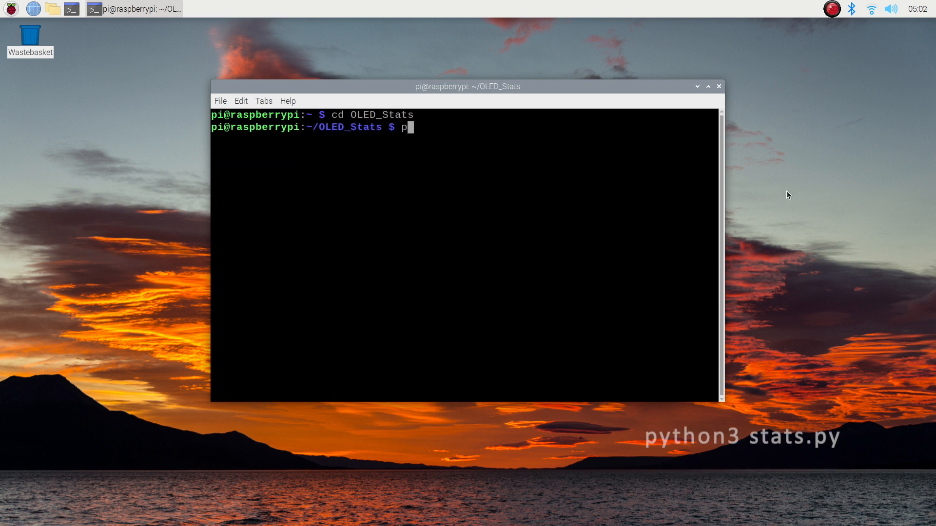
- Run python3 stats.py inside the OLED_Stats folder
text(ython3 stats)
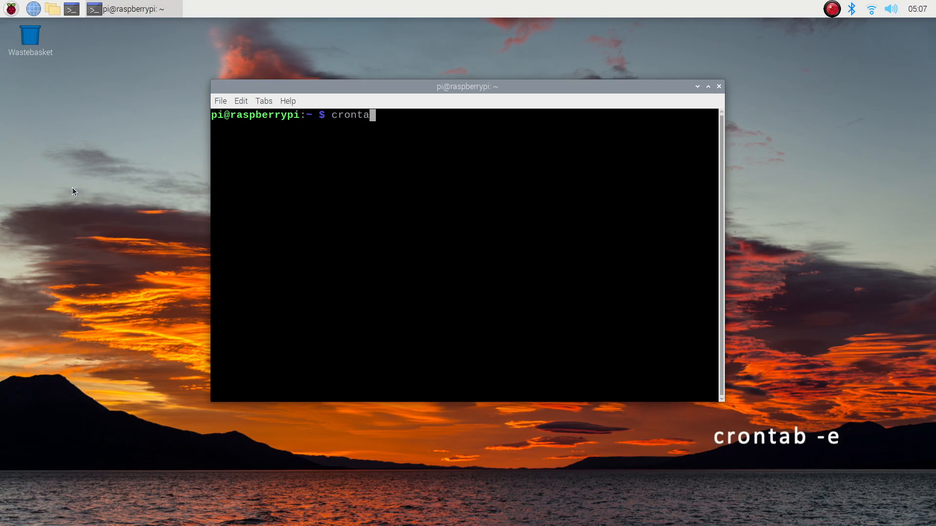
text(b -e)
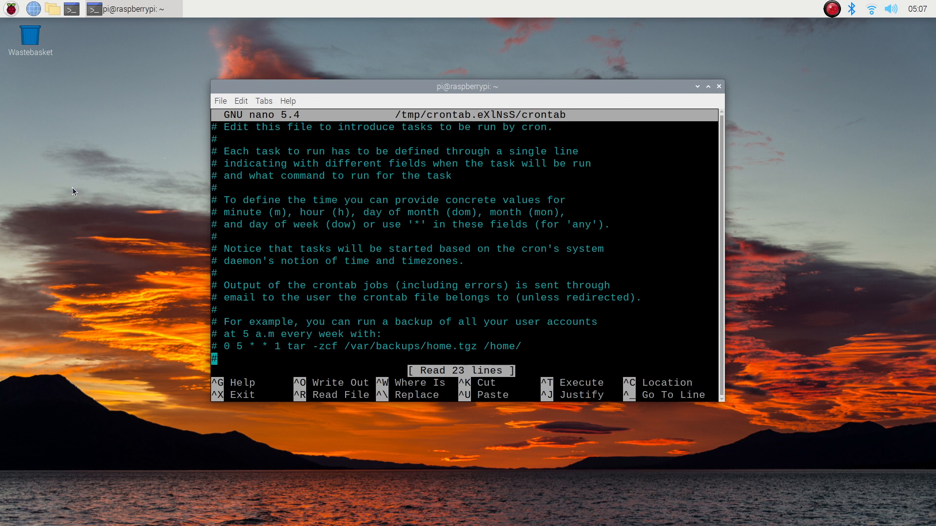
scroll(down, 3)
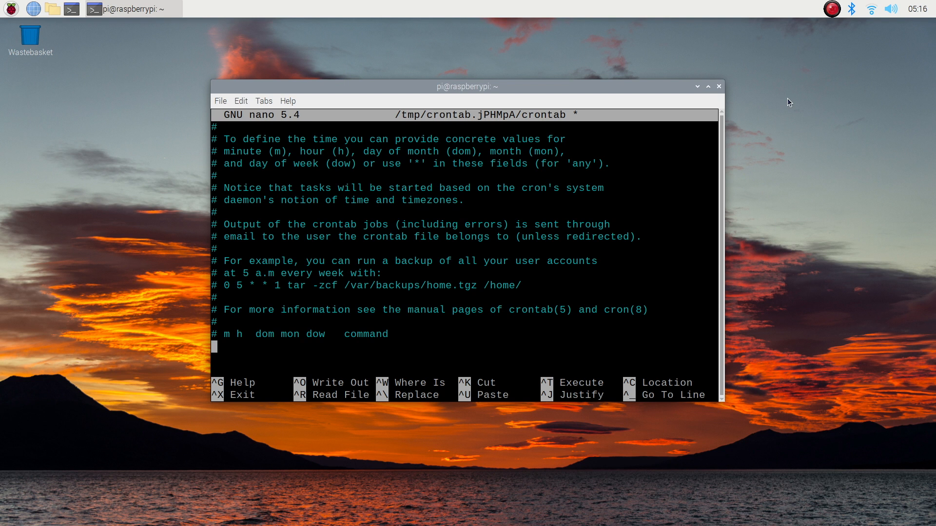
text(@reboot py)
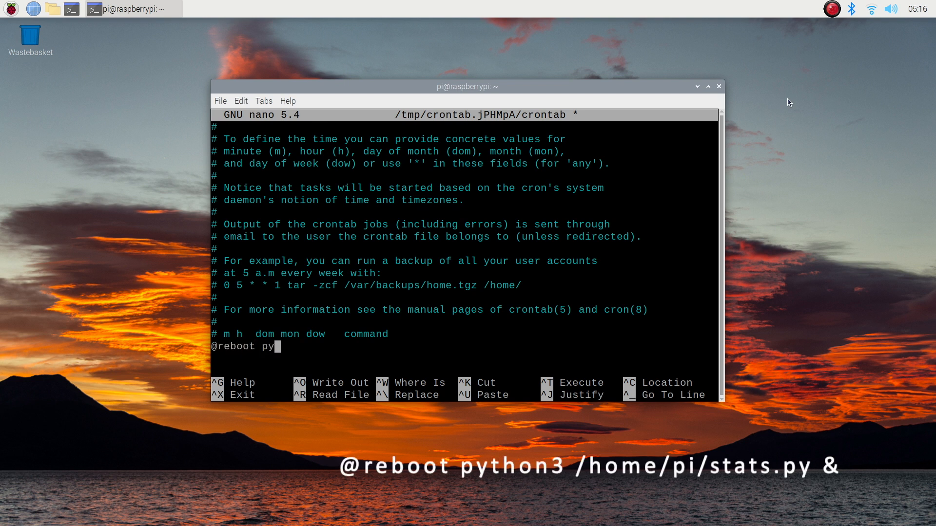
text(thon3)
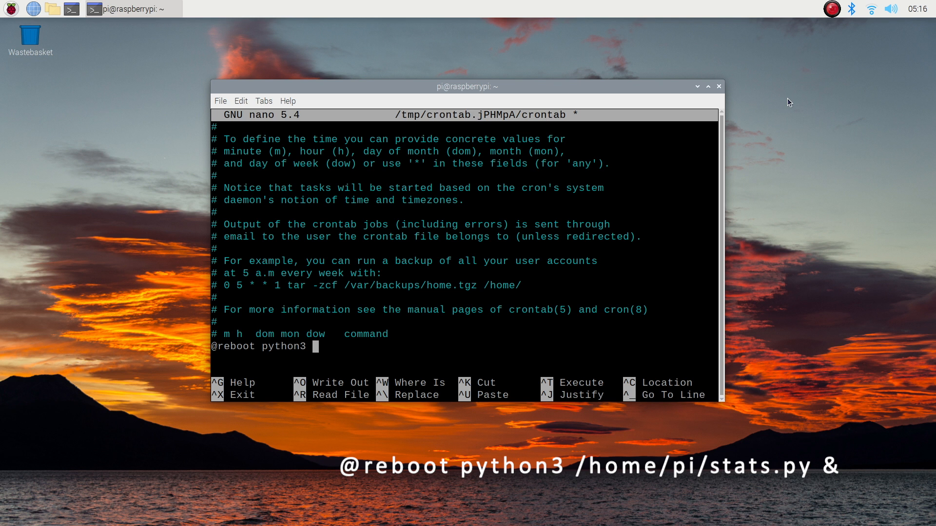
text(/home/pi)
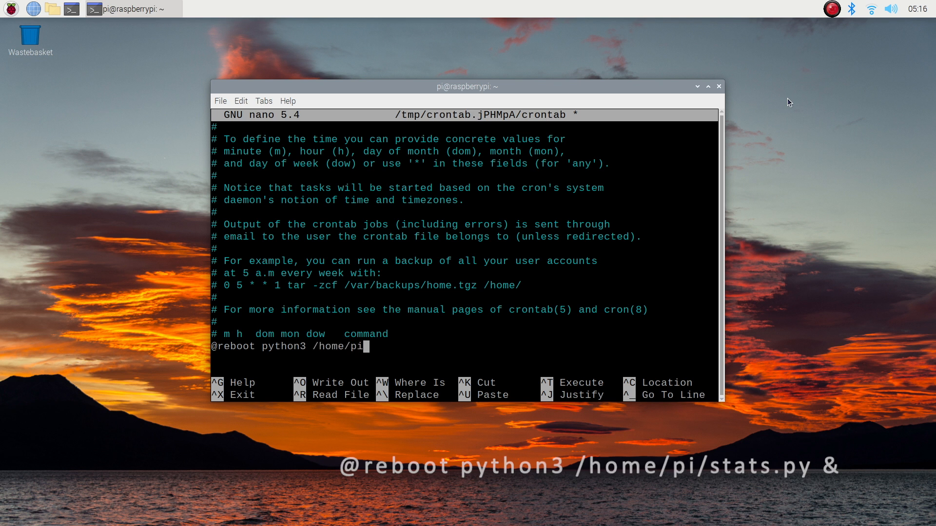
text(/stats.)
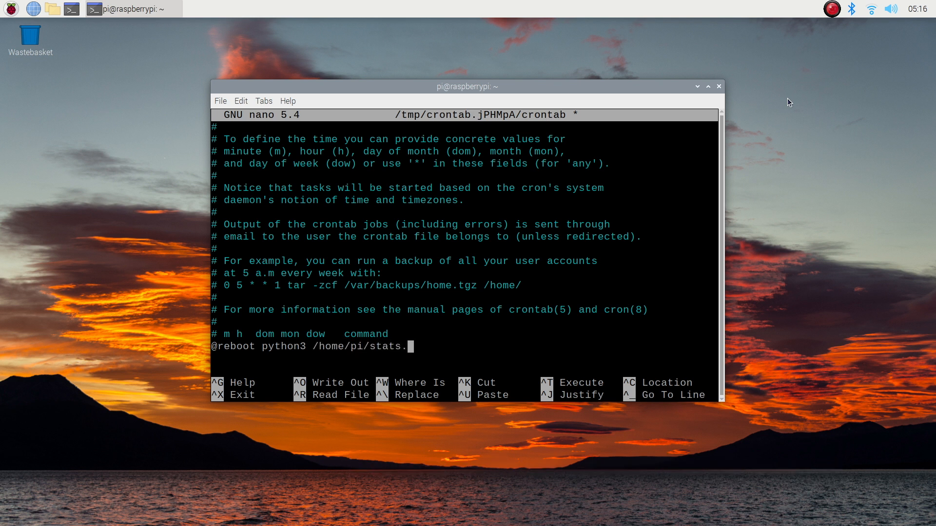
text(py &)
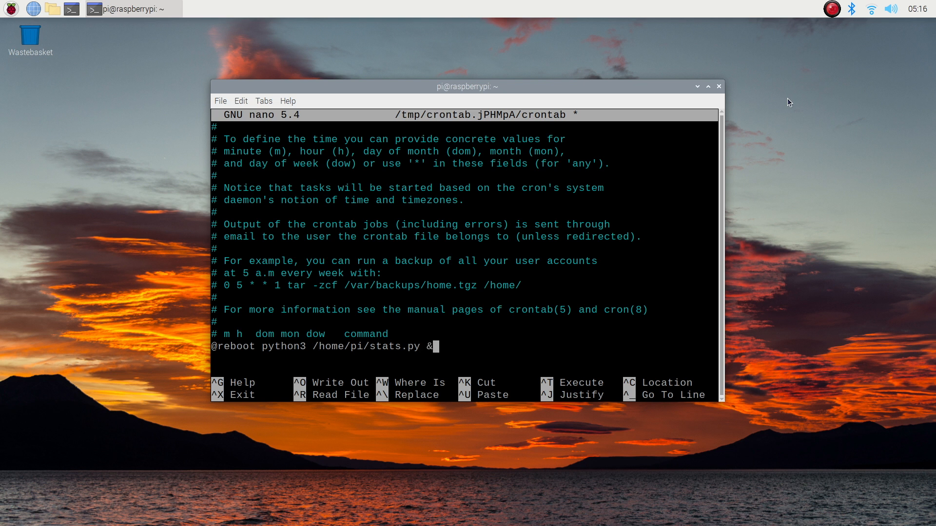
drag(466, 86, 315, 85)
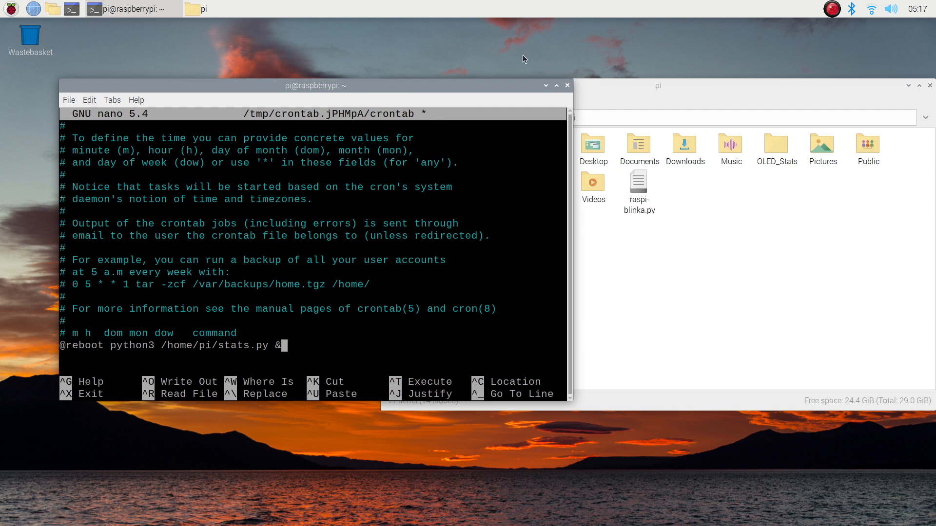
- Browse OLED_Stats, select PixelOperator.ttf and stats.py, and return to the pi folder
double_click(762, 144)
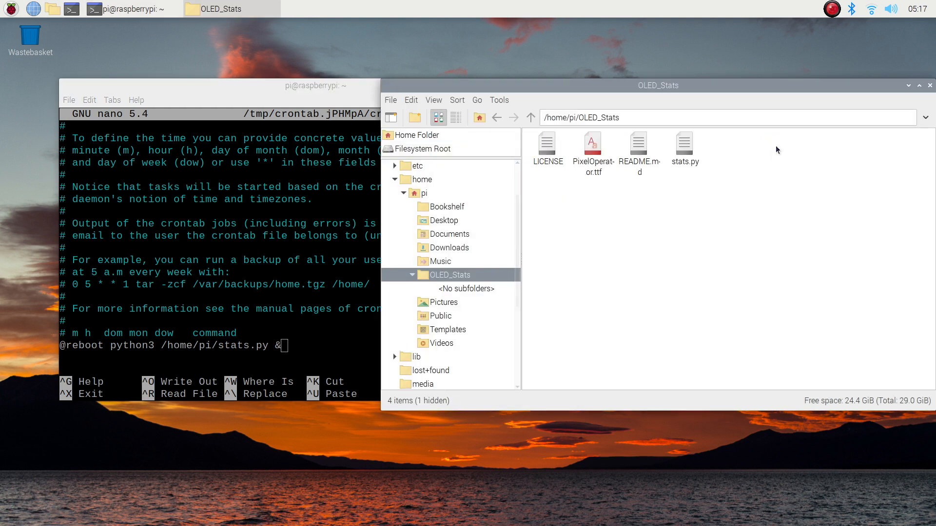
click(685, 144)
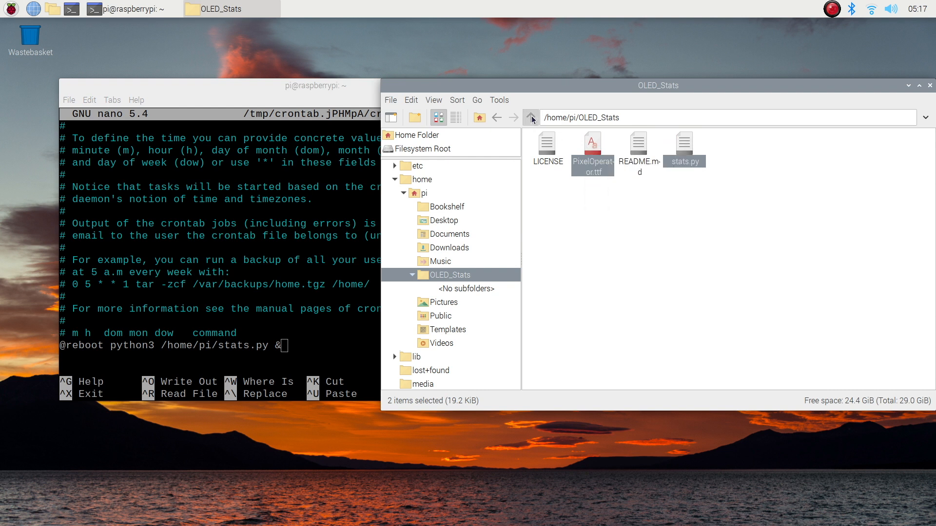
click(531, 117)
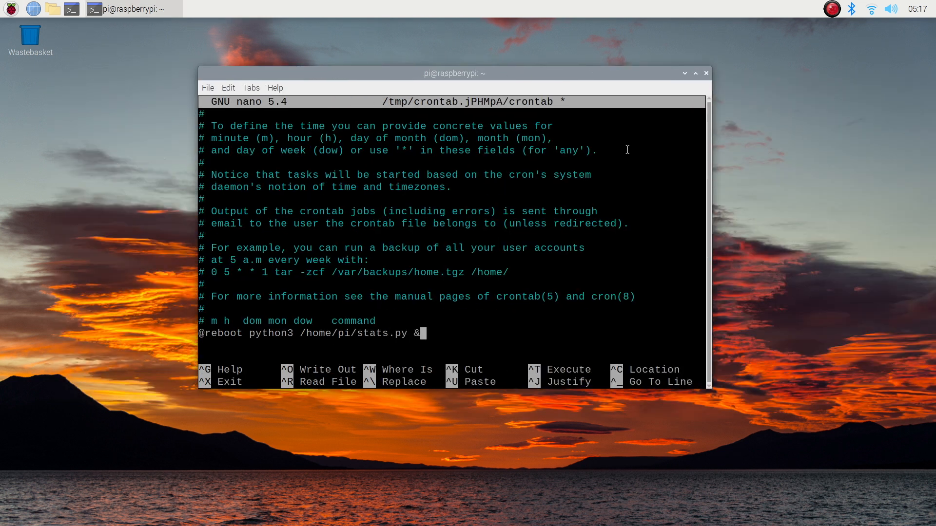
mouse_move(777, 300)
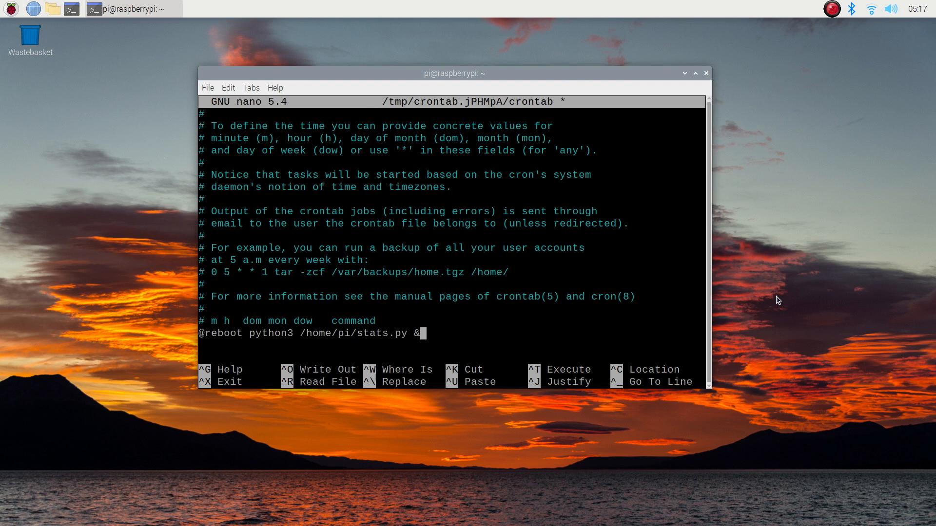
- Write out the crontab with Ctrl+O, bringing up nano's file name prompt
key(ctrl+o)
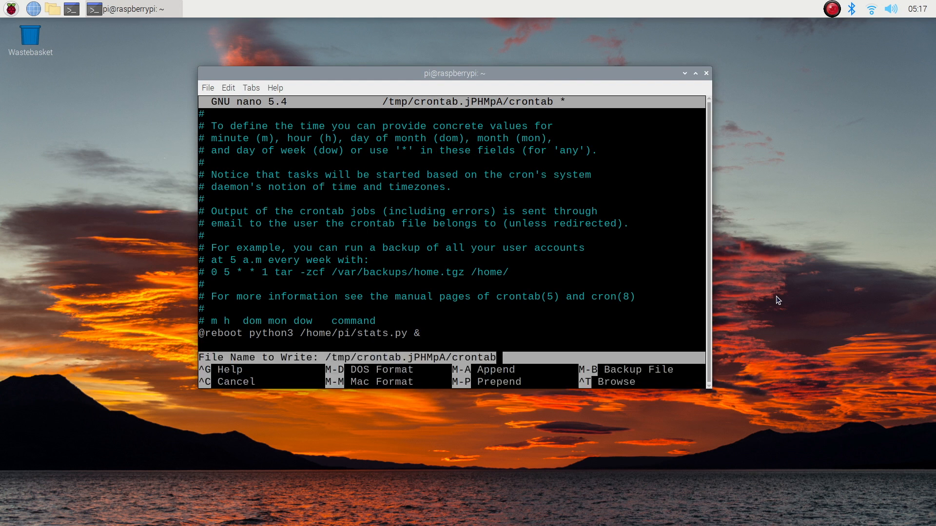